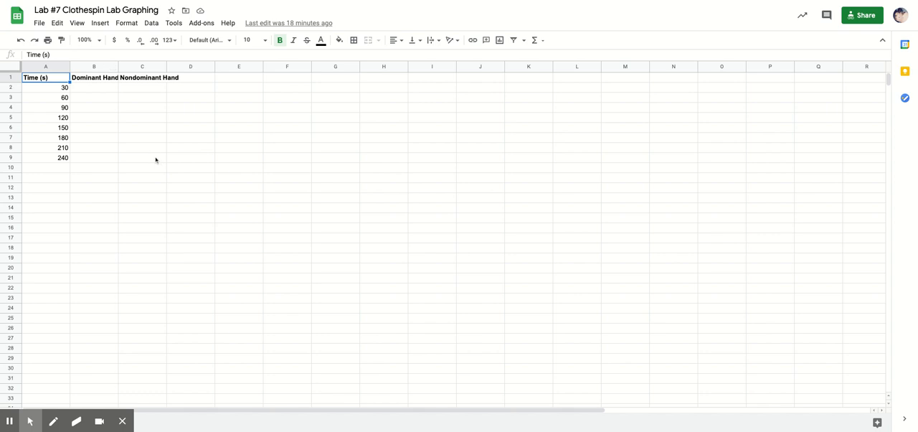
mouse_move(156, 160)
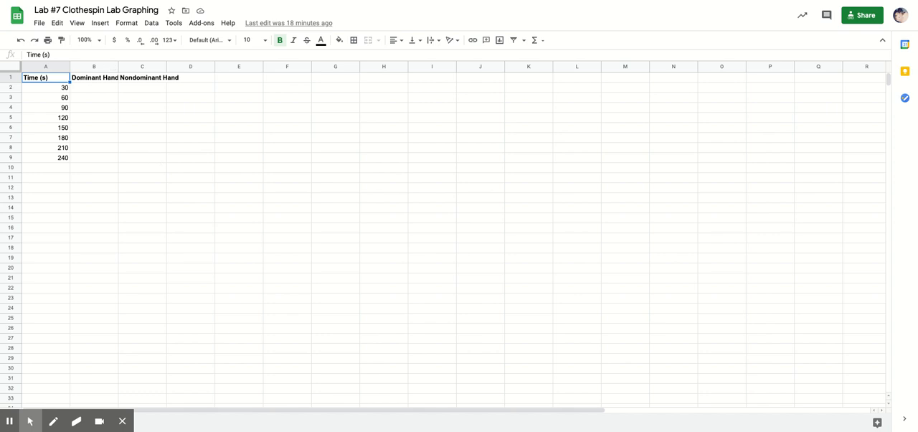
Step: Enter Dominant Hand readings 30, 28, 24, 22, 20, 18, 15, 14 into B2:B9
click(64, 88)
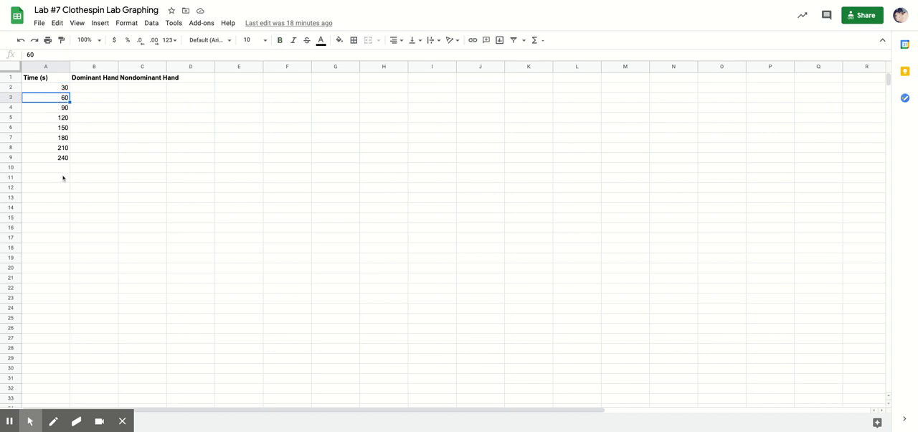
click(93, 87)
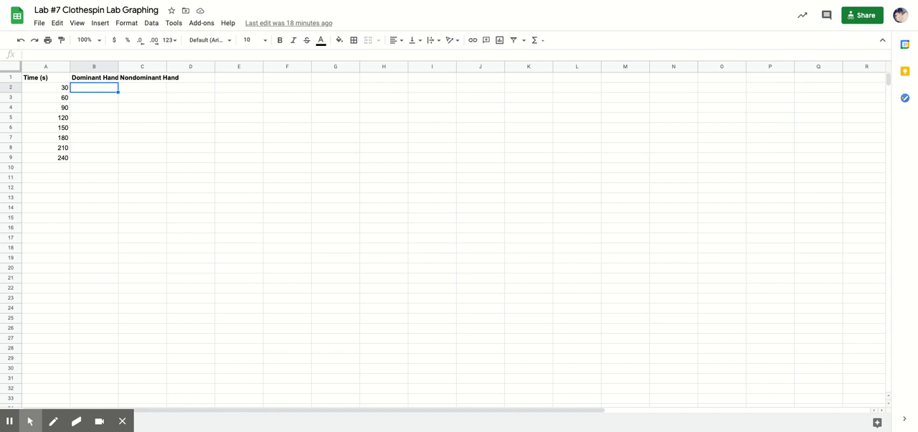
text(30)
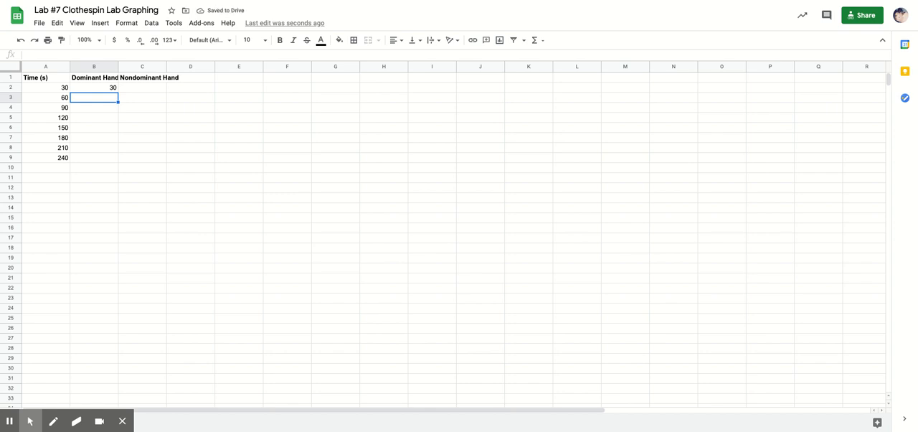
text(28)
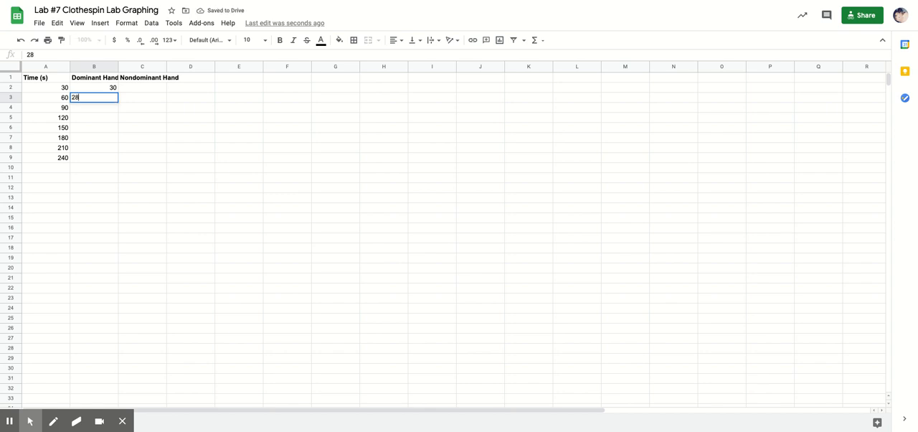
key(enter)
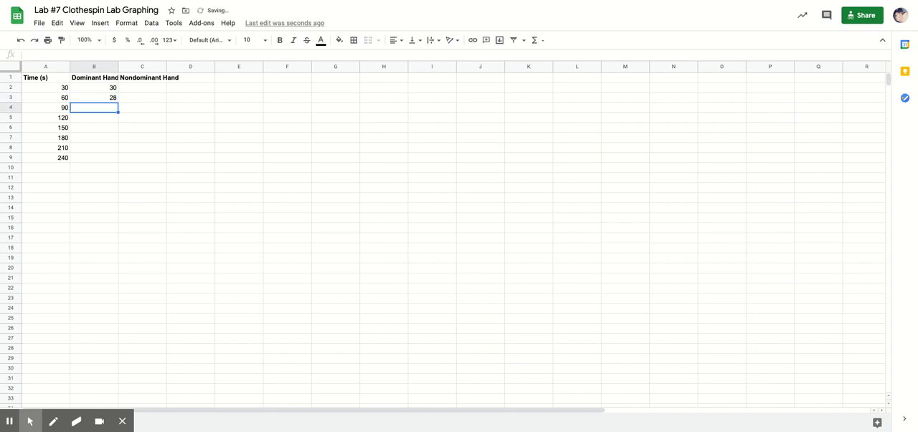
text(24)
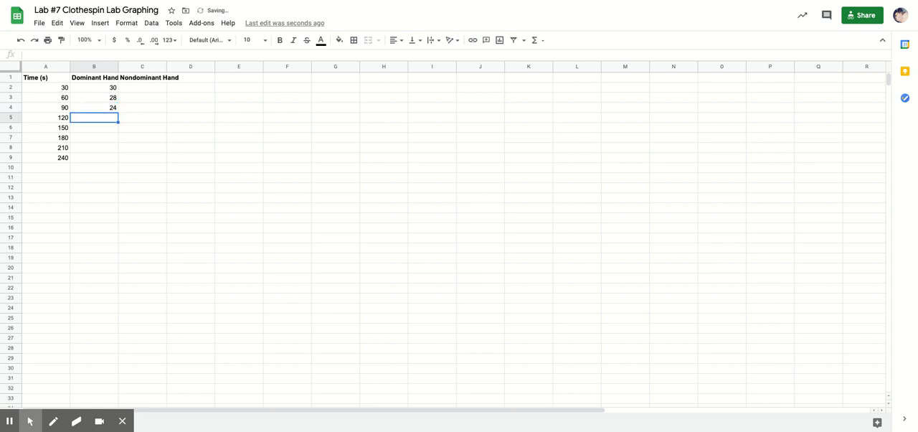
text(22)
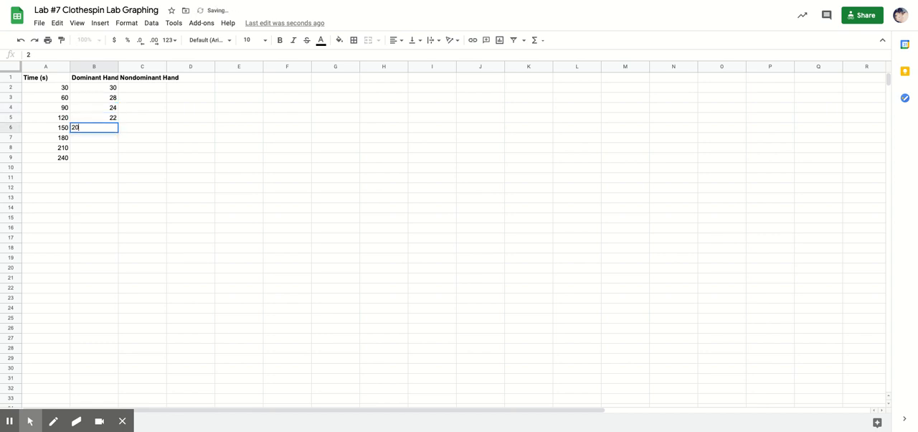
text(18)
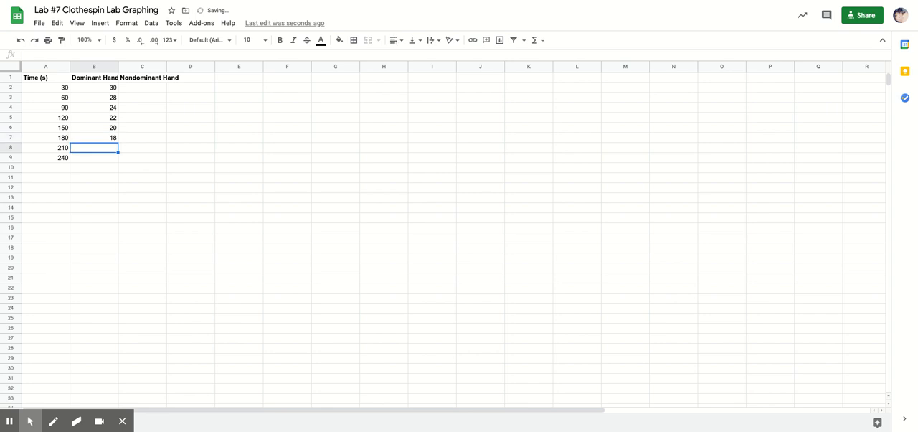
text(15)
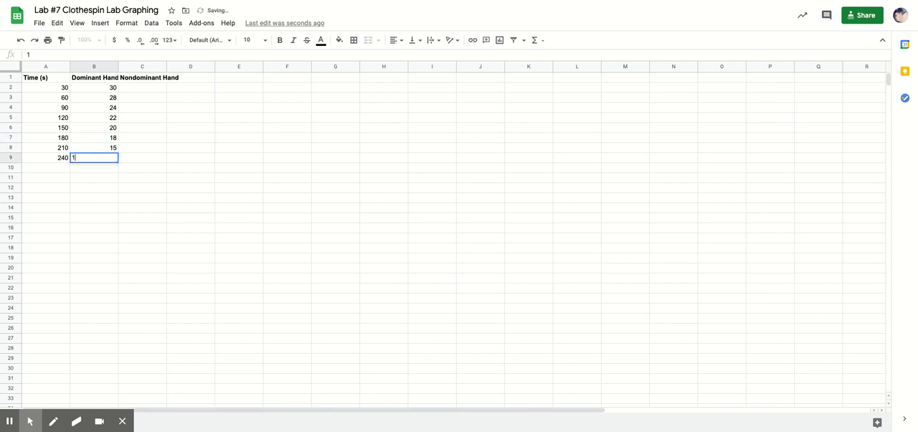
text(4)
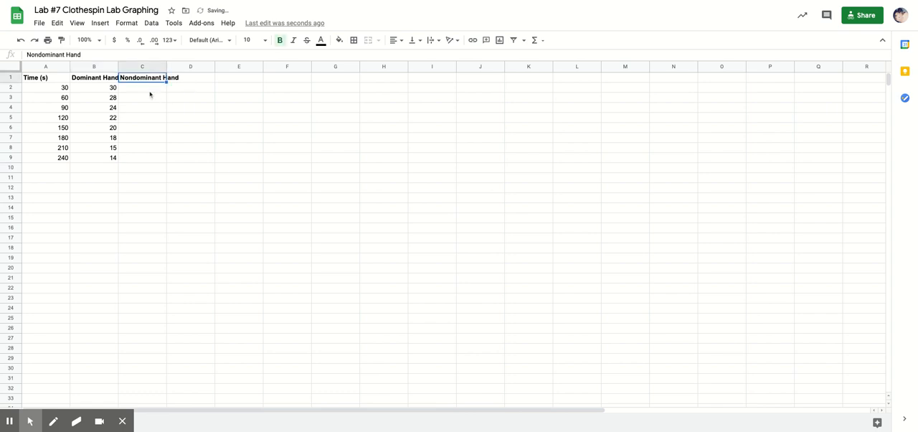
Step: Enter Nondominant Hand readings 25, 24, 23, 22, 20, 20, 18, 17 into C2:C9
click(141, 86)
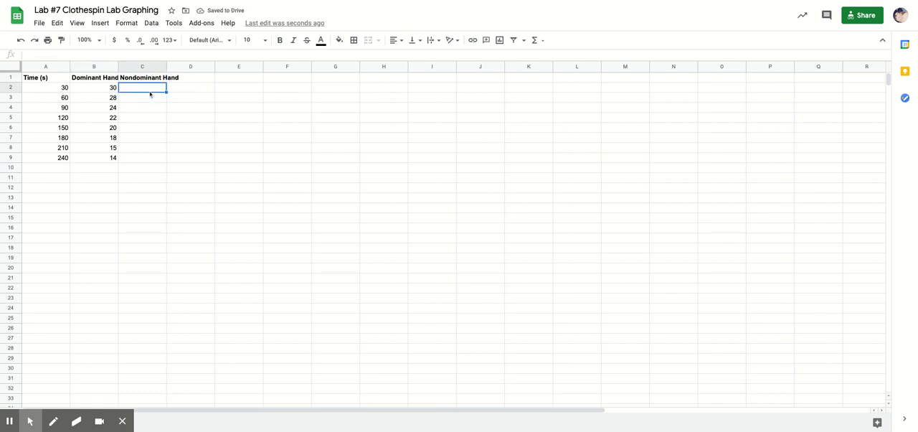
text(2)
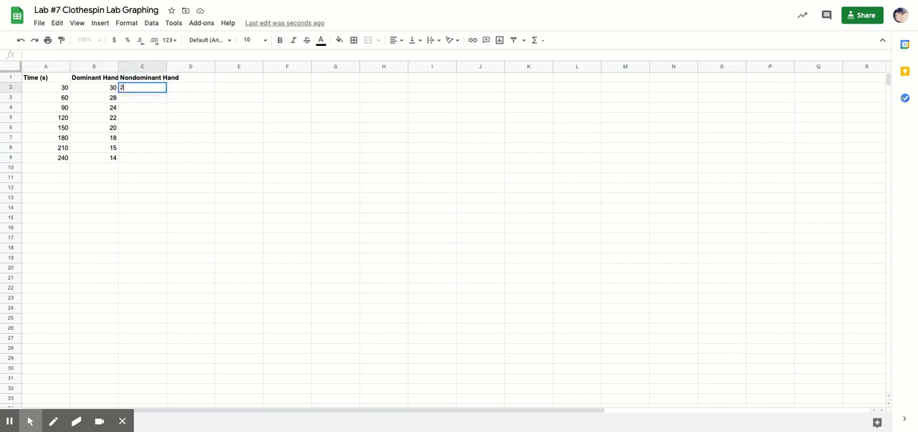
text(24)
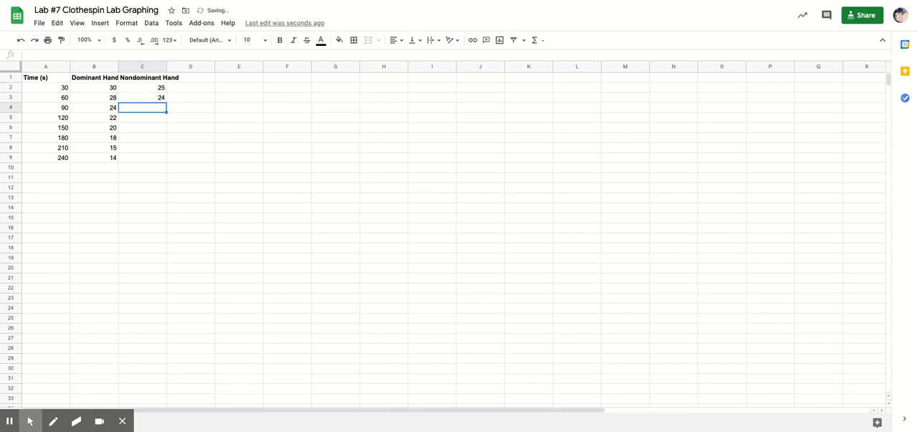
text(22)
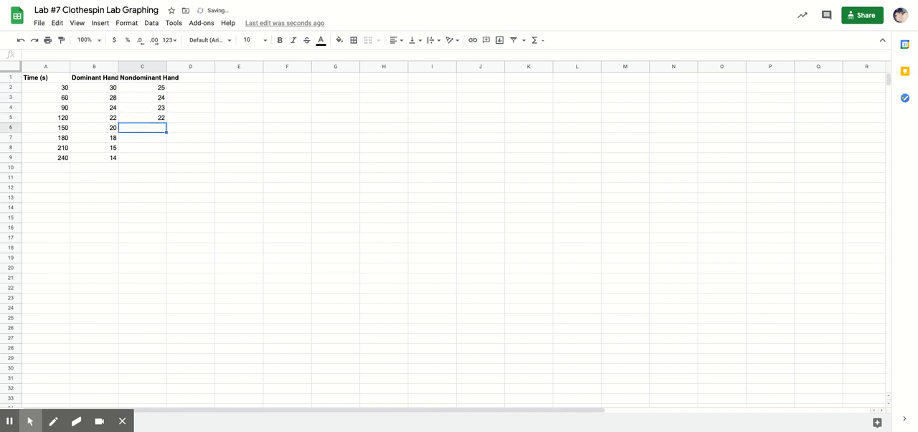
text(18)
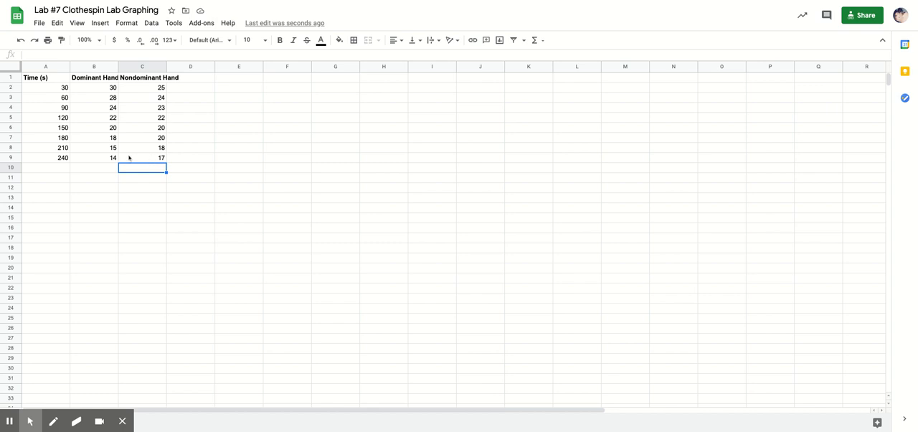
mouse_move(129, 158)
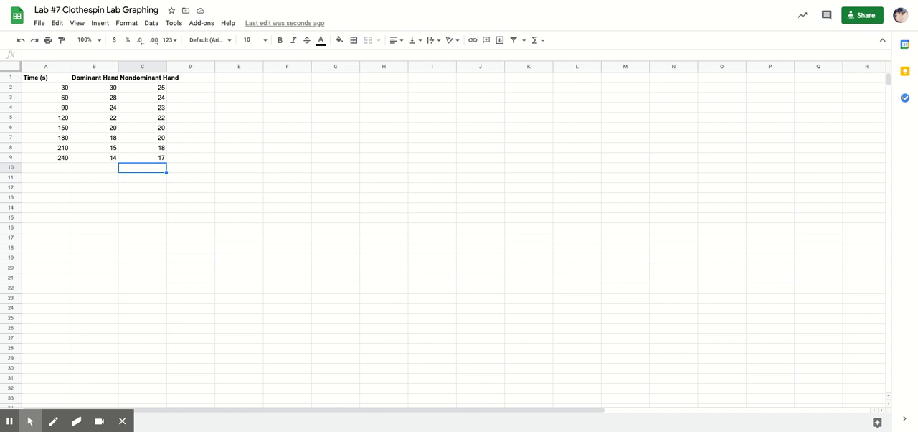
Step: Select the table A1:C9 and insert a line chart from it
click(141, 158)
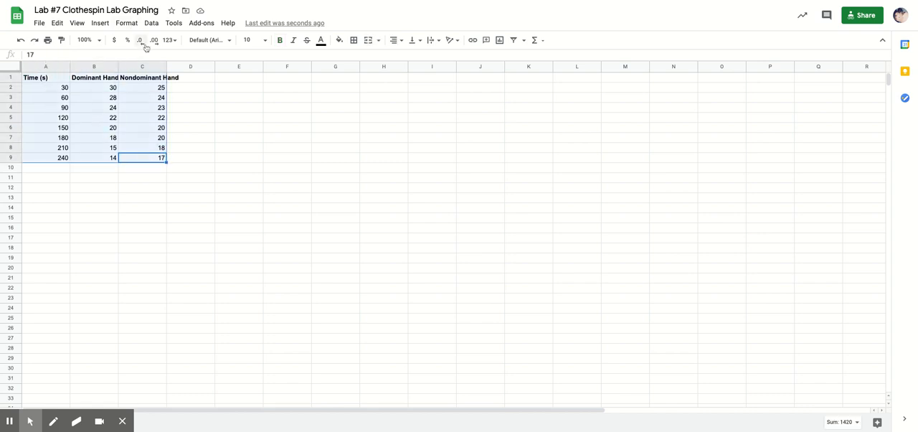
click(101, 23)
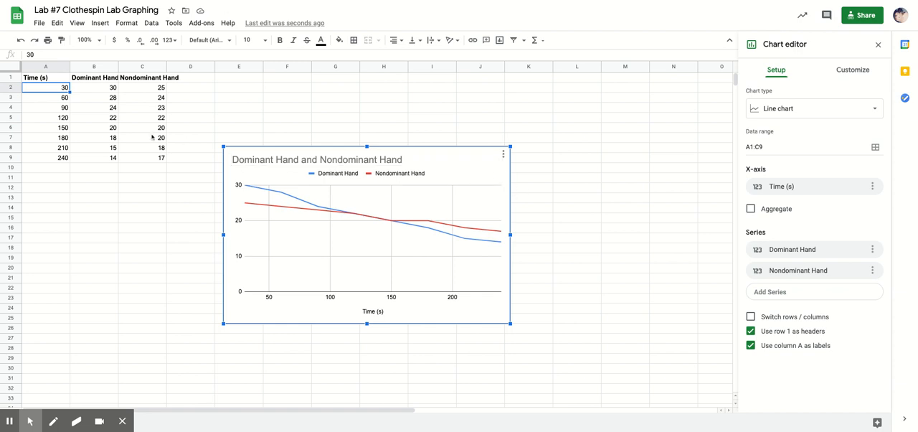
Step: Revise Nondominant Hand cells C5:C9 to 18, 15, 13, 12 and 10
click(141, 117)
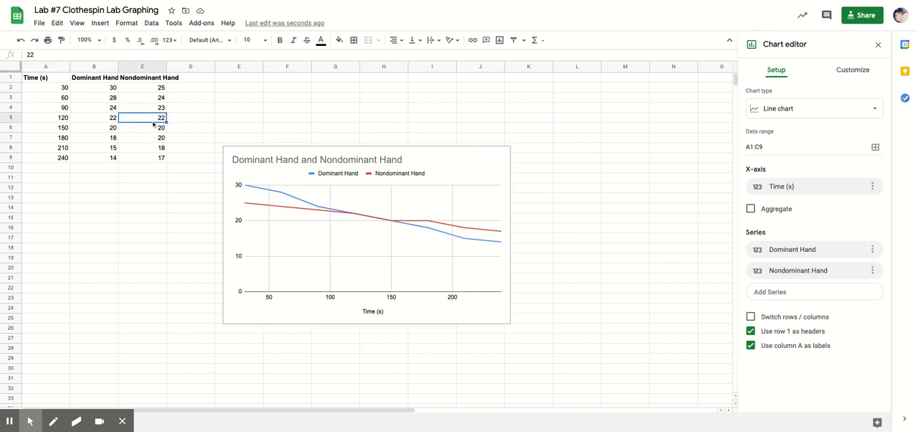
text(18)
click(143, 127)
text(15)
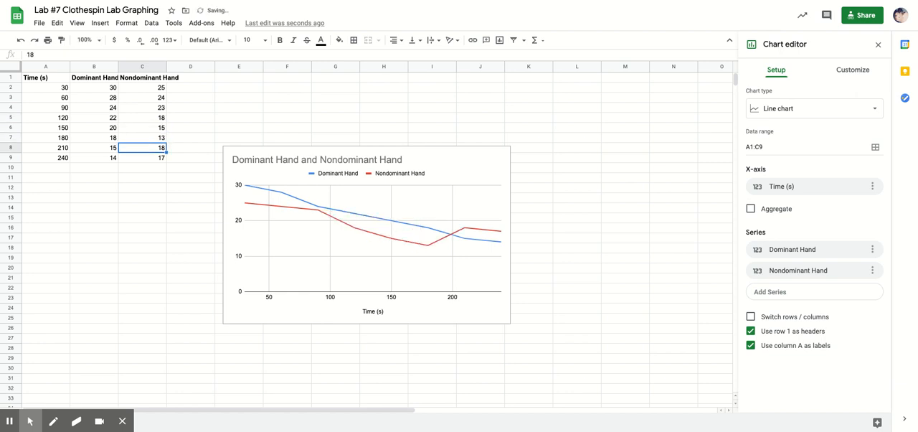
text(10)
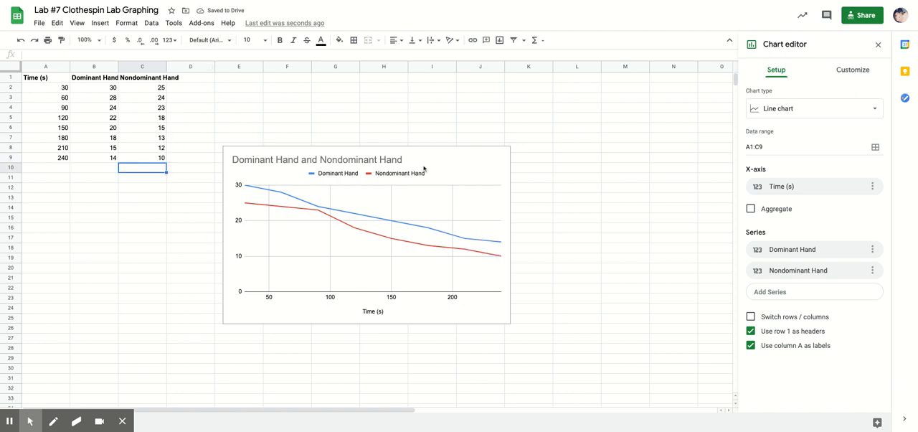
click(366, 236)
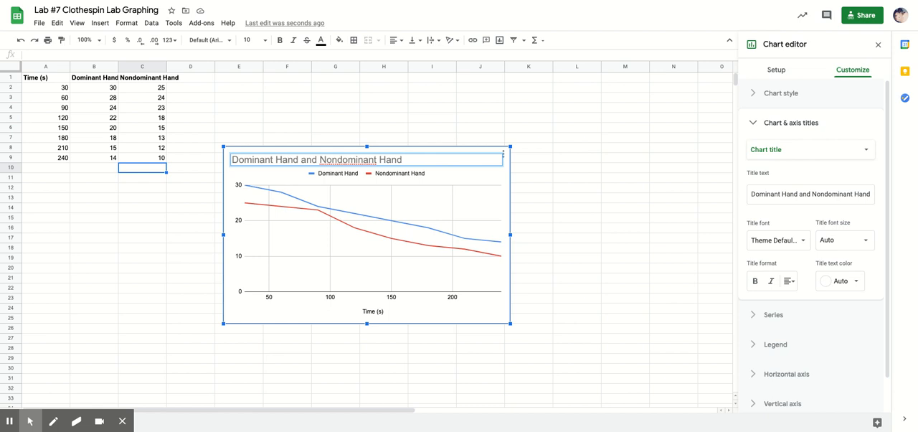
mouse_move(459, 194)
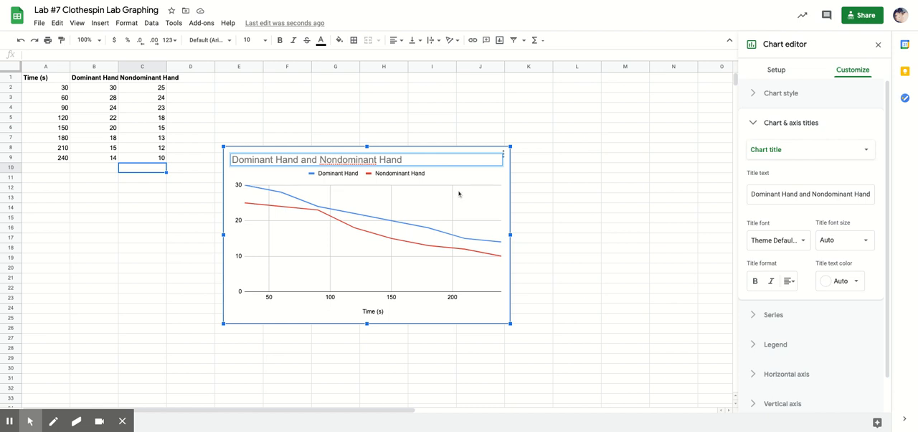
mouse_move(404, 272)
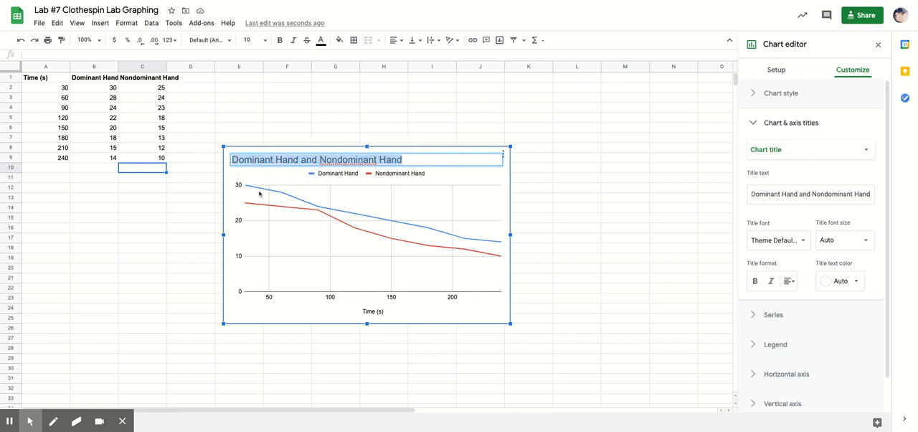
Step: Replace the chart title 'Dominant Hand and Nondominant Hand' with 'CHANGE THE TITLE'
text(CHANGE THE TIT)
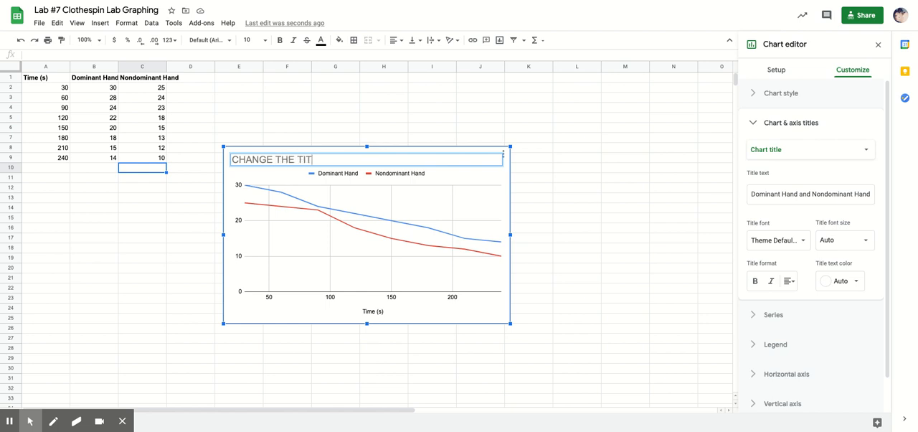
text(LE)
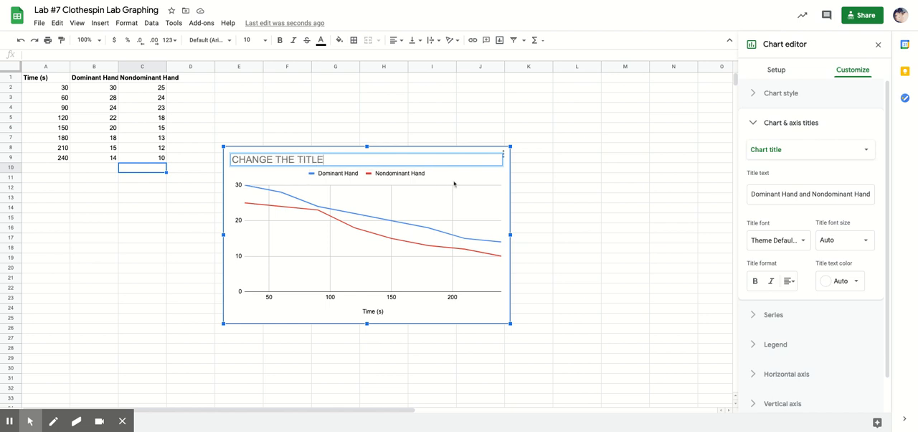
text(CHANGE THE TITLE)
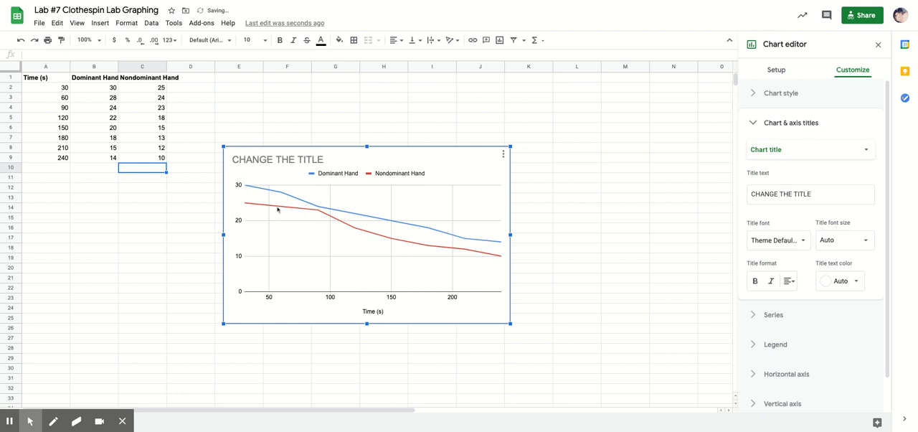
mouse_move(483, 261)
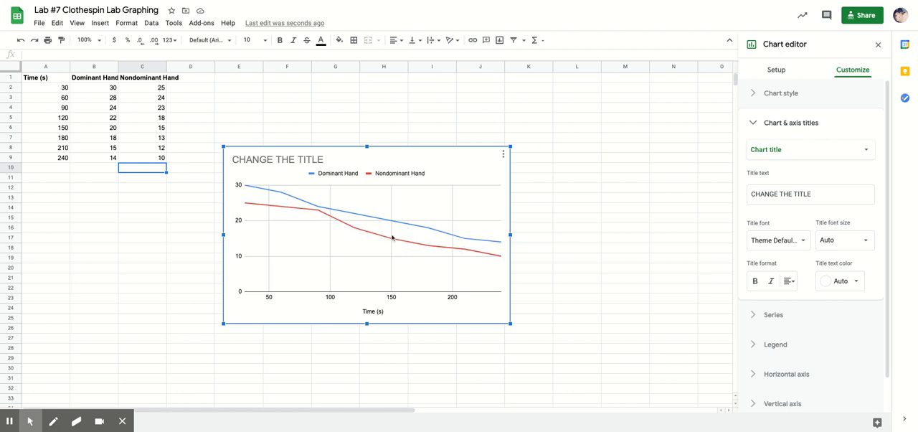
mouse_move(476, 260)
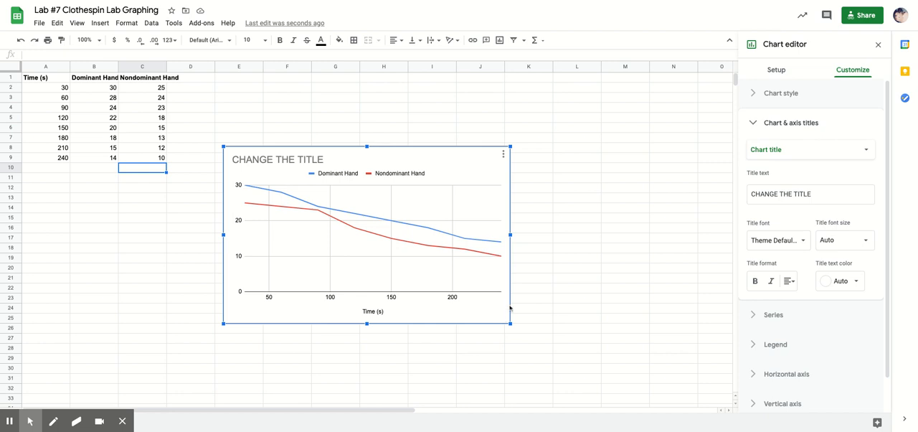
click(373, 311)
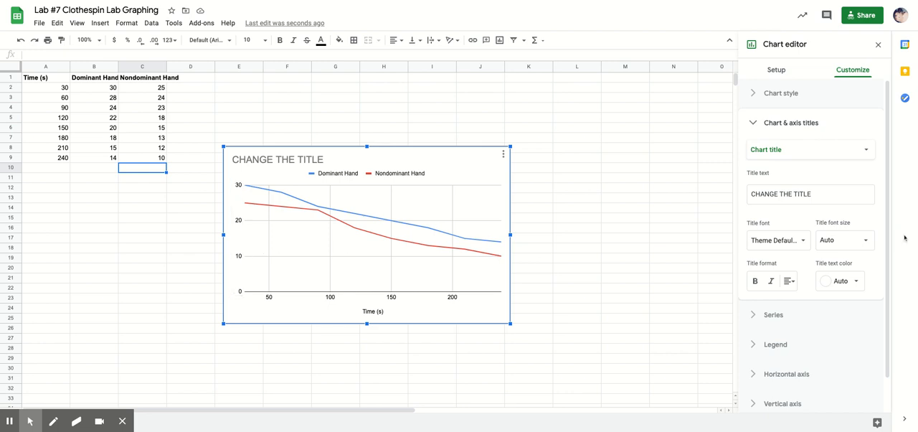
click(776, 70)
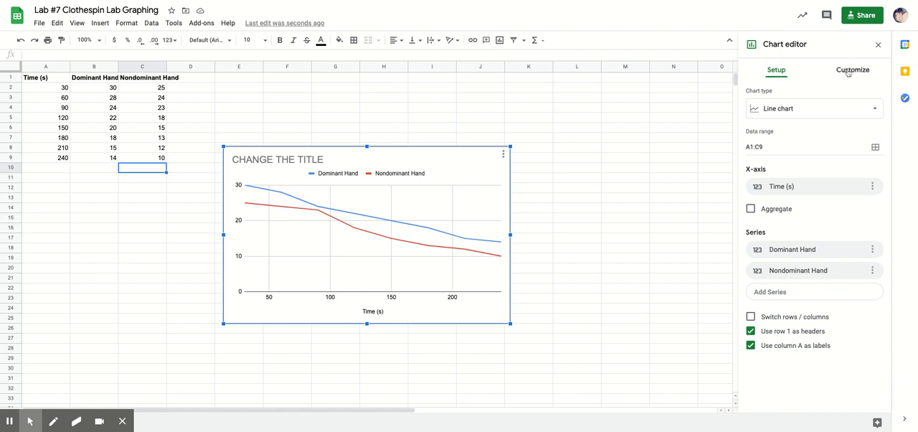
click(853, 70)
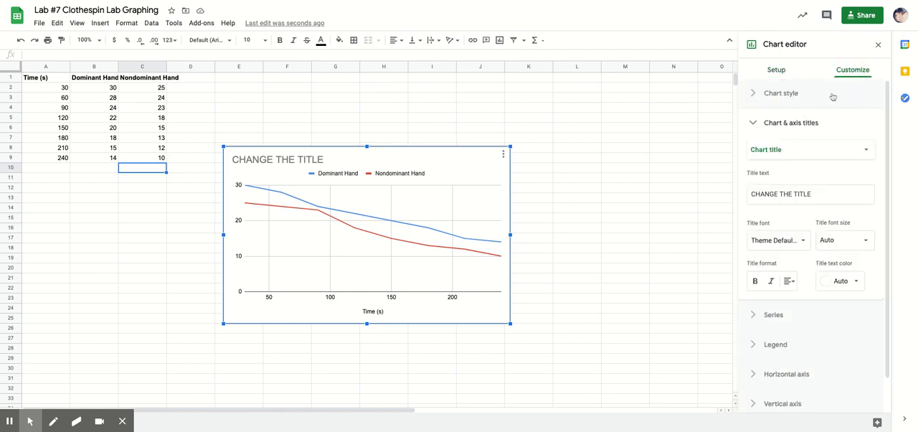
Step: Switch the Chart & axis titles selector to the horizontal axis title 'Time (s)'
click(790, 122)
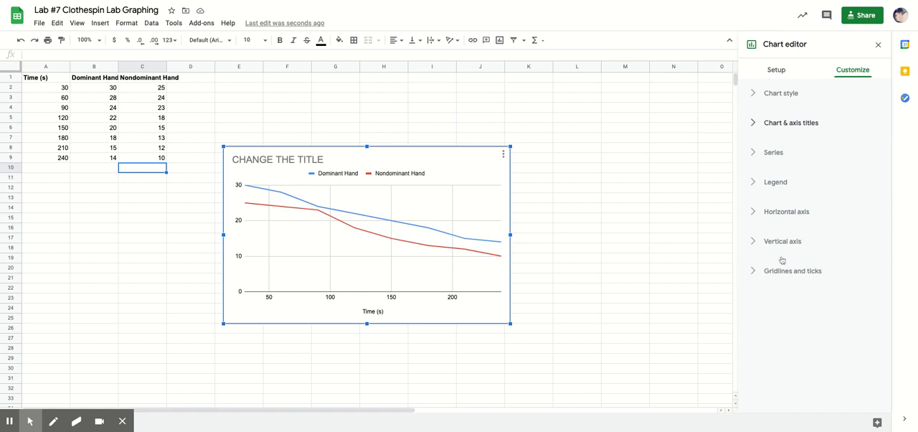
mouse_move(764, 129)
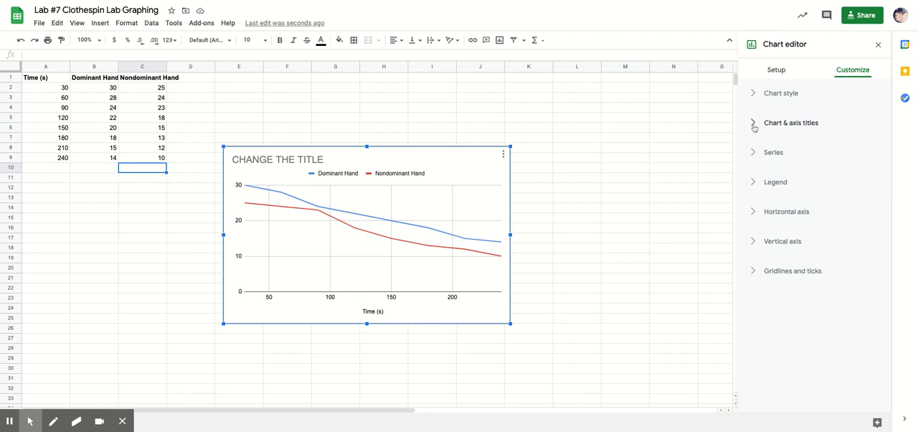
click(791, 122)
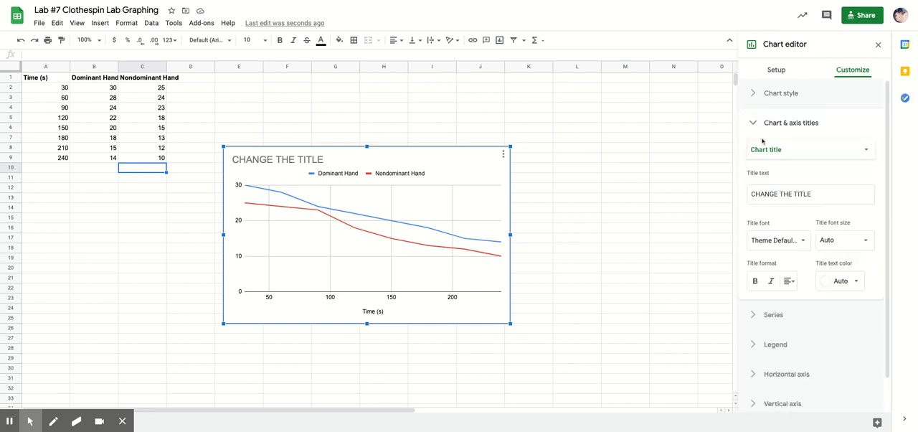
click(809, 149)
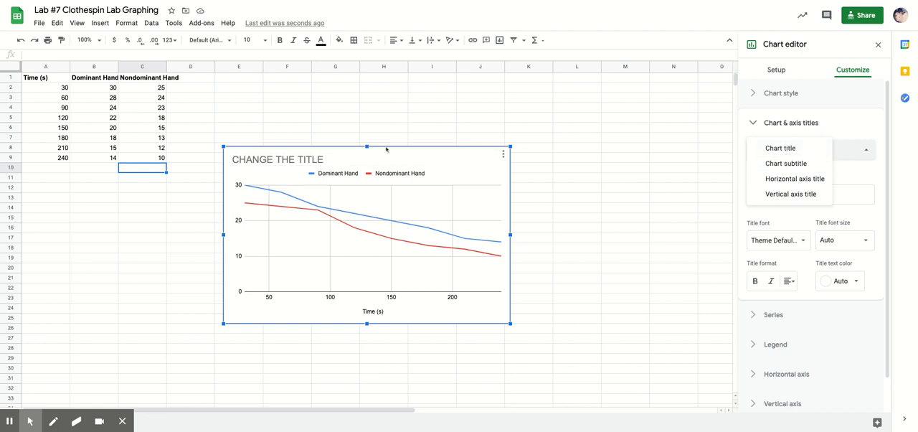
click(781, 148)
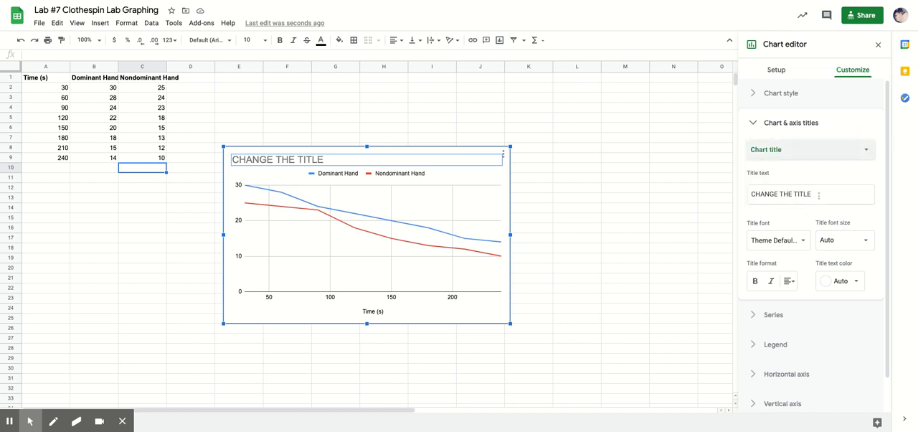
click(803, 194)
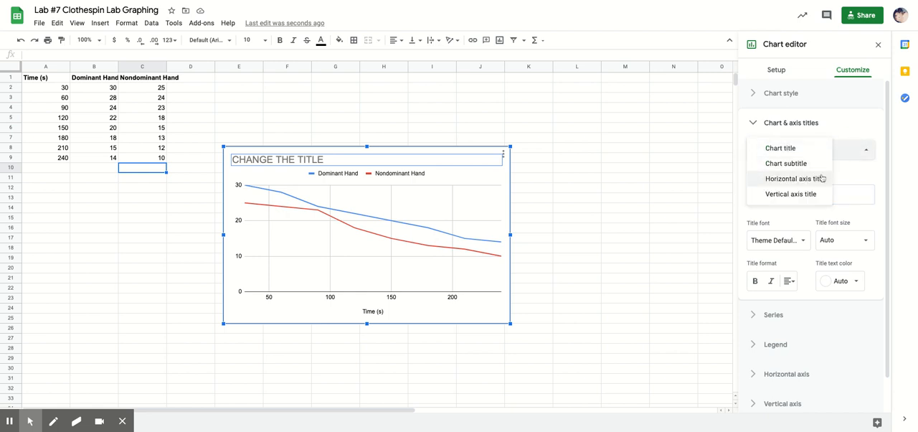
click(797, 178)
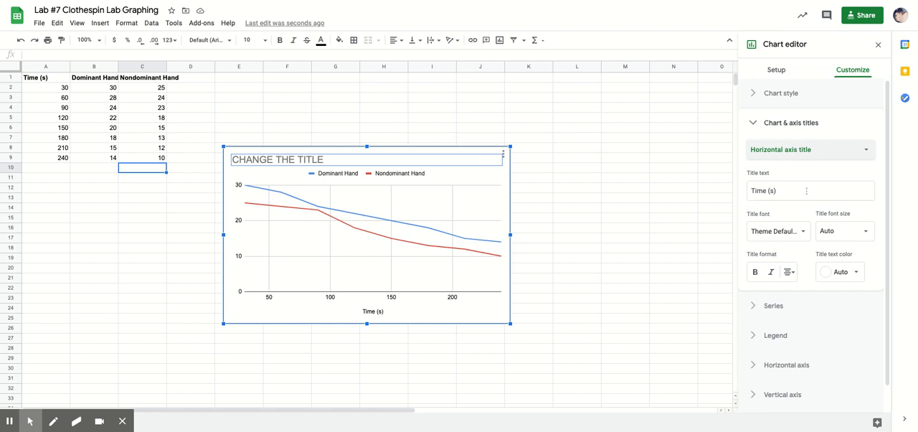
mouse_move(795, 189)
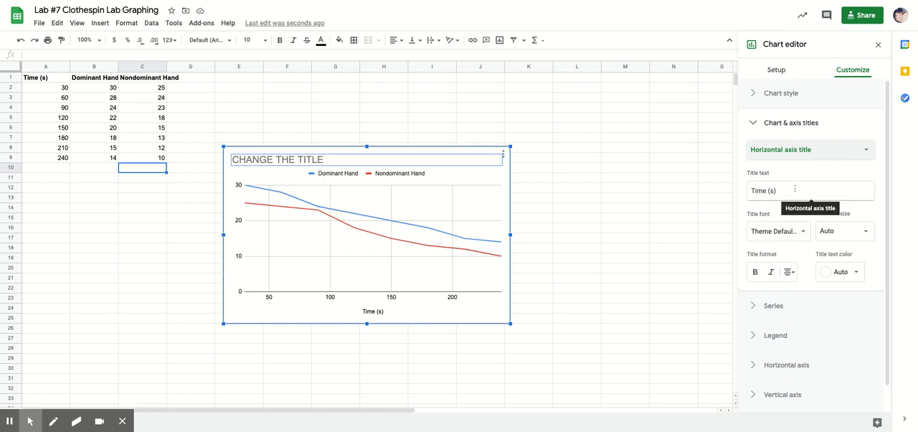
Step: Choose Vertical axis title and enter 'Number of Squeezes of Clothespin Overtime'
click(809, 149)
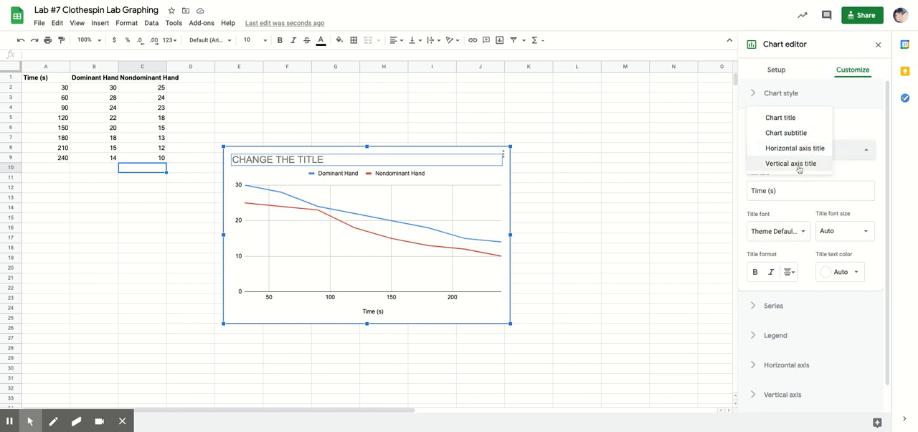
click(790, 162)
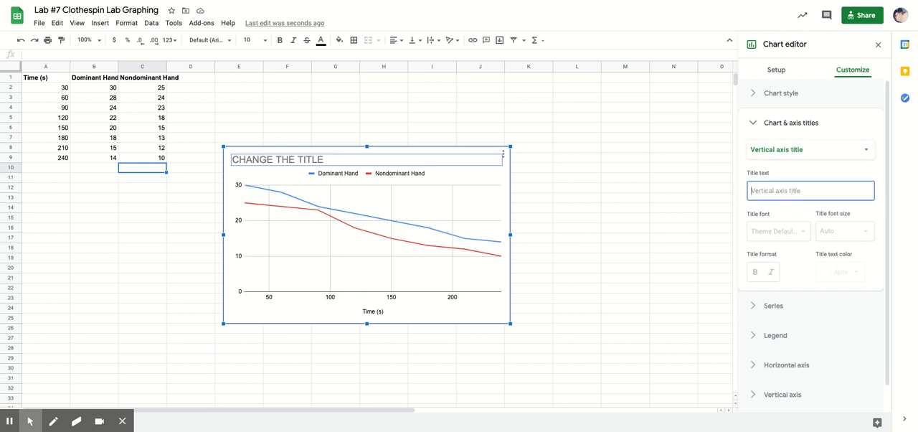
text(NUMBER)
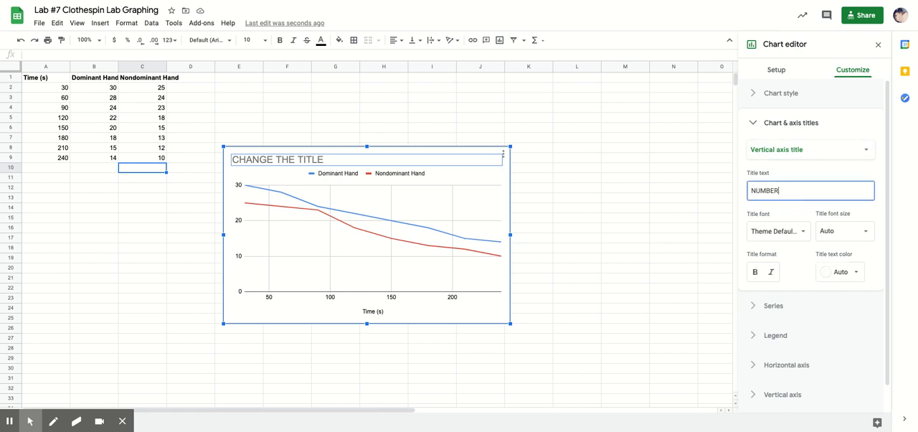
text(Number of)
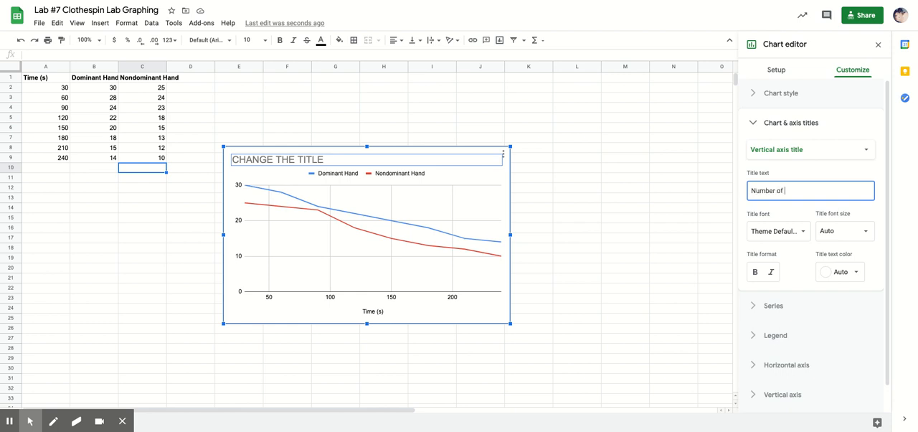
text(queezes of Clothes P)
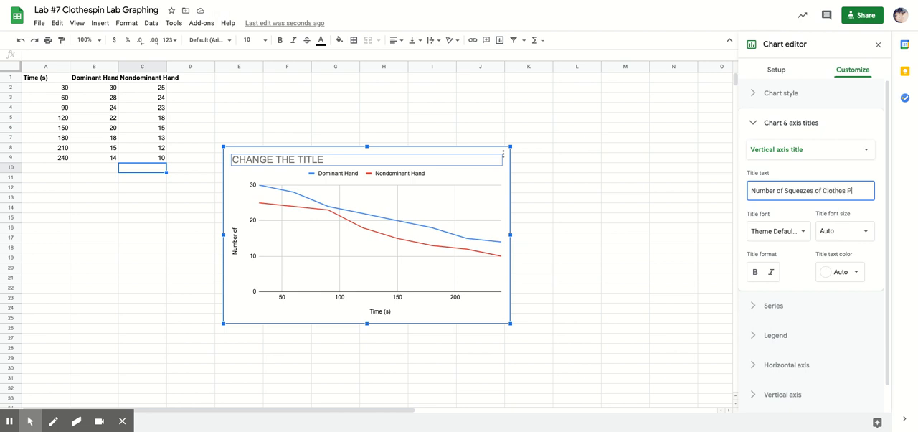
key(Backspace)
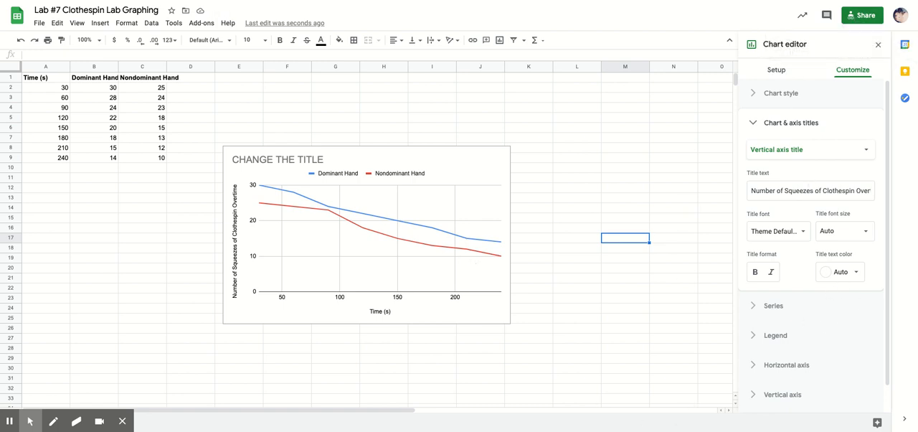
mouse_move(395, 385)
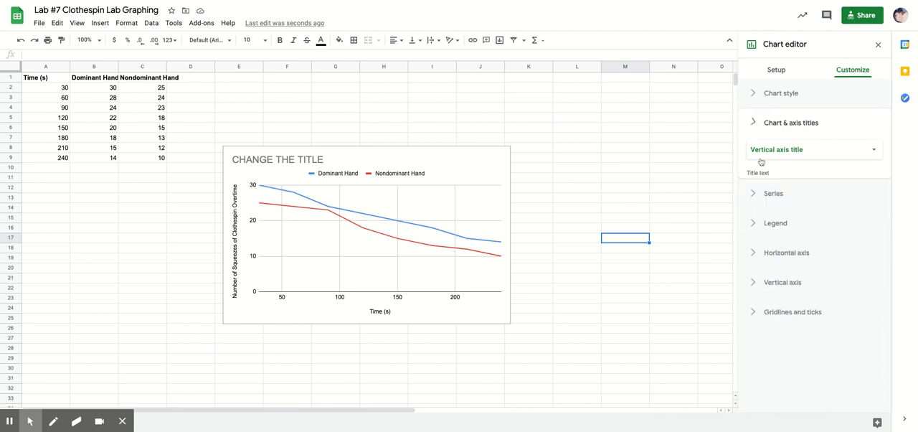
click(774, 193)
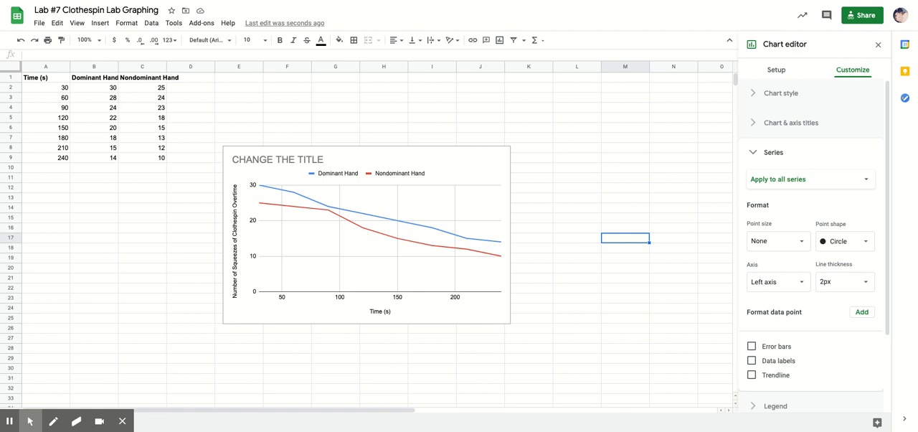
click(751, 374)
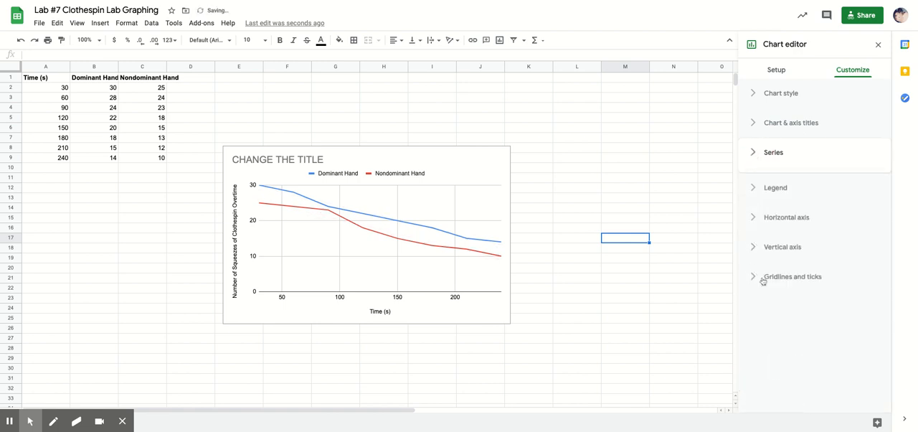
click(775, 181)
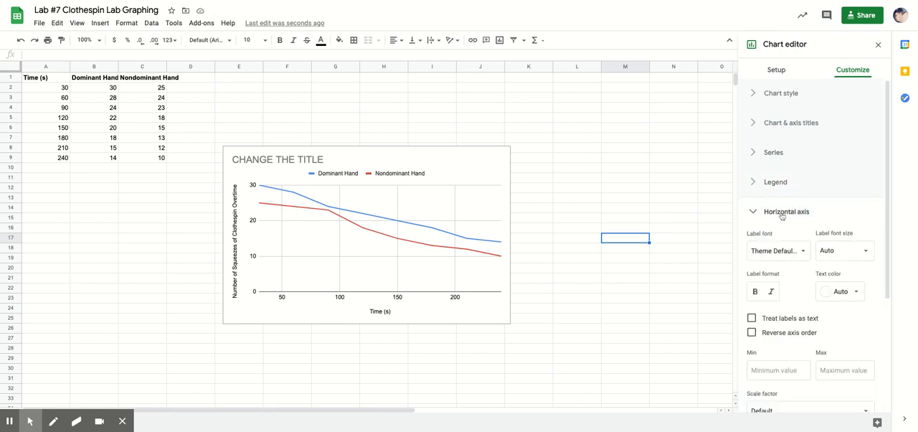
click(786, 212)
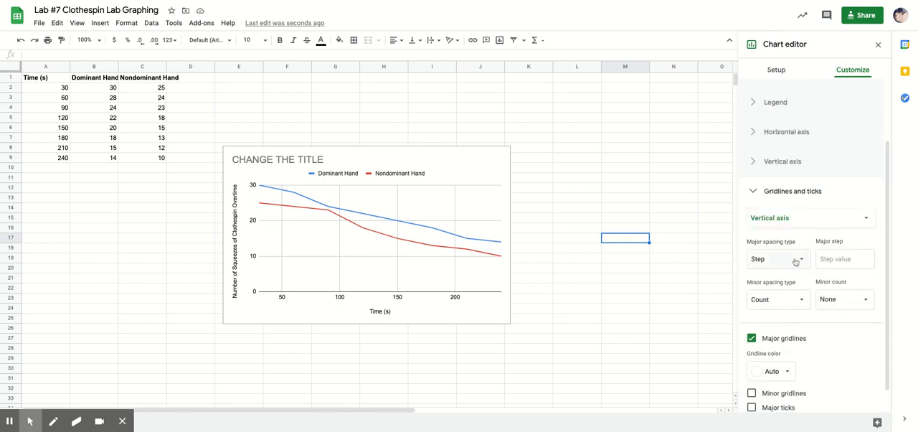
click(793, 191)
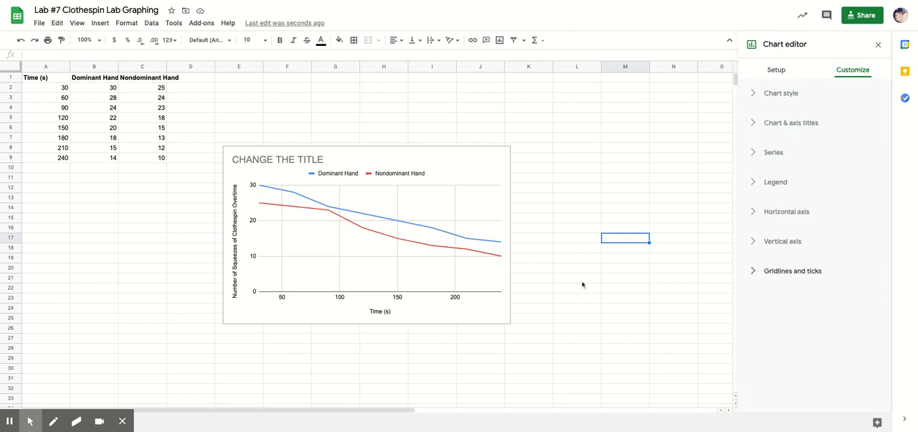
mouse_move(413, 225)
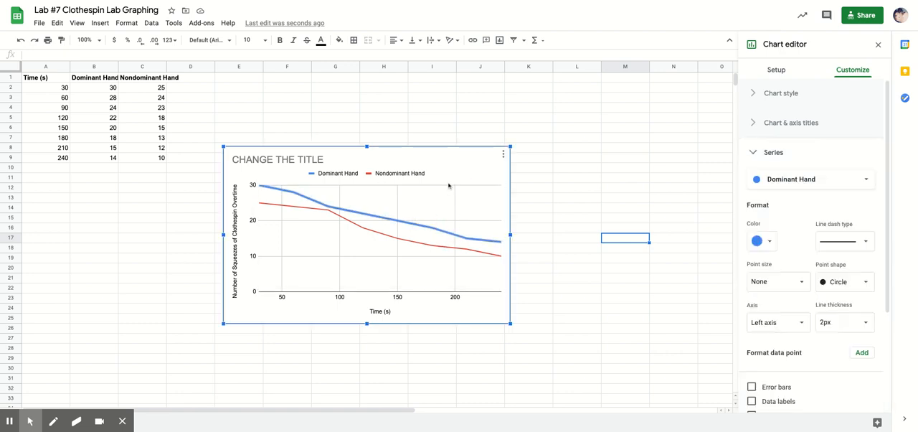
mouse_move(574, 174)
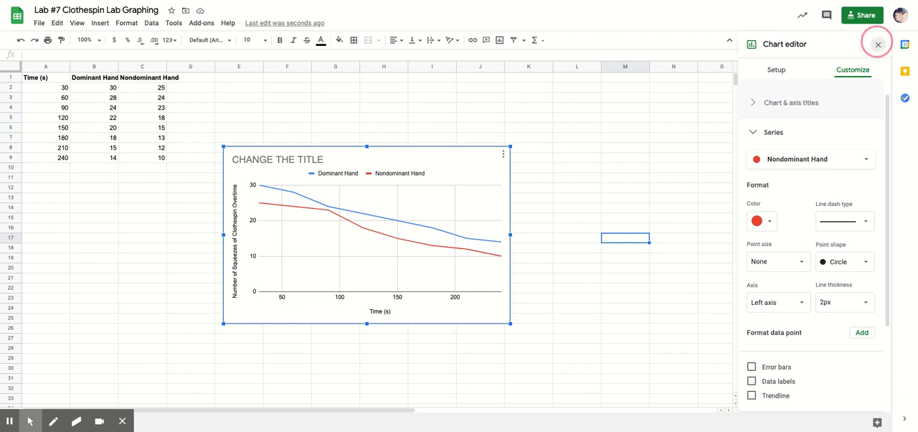
Step: Close the Chart editor sidebar, then reselect the chart and open its options menu
click(878, 44)
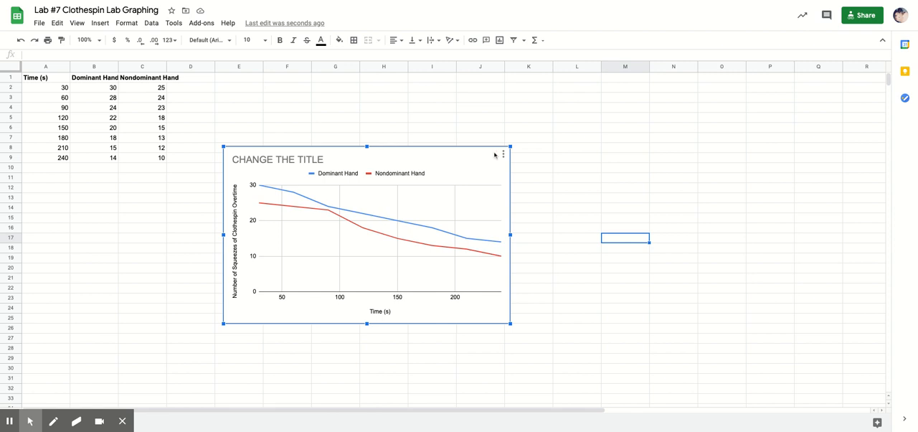
click(503, 154)
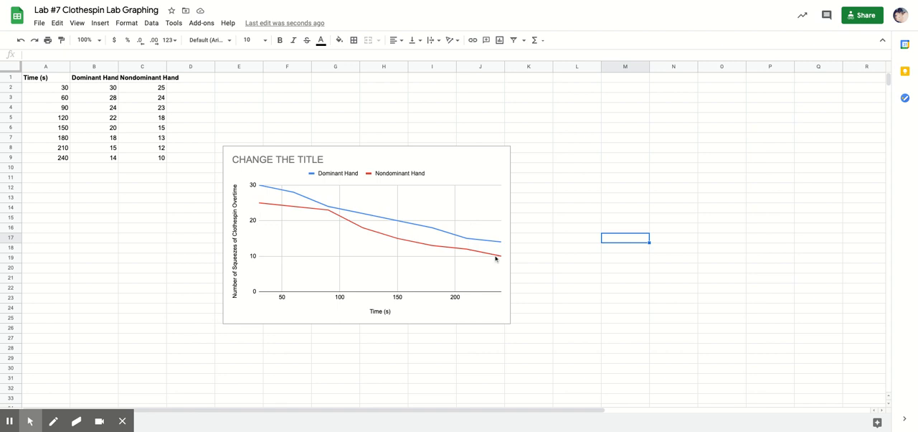
mouse_move(527, 239)
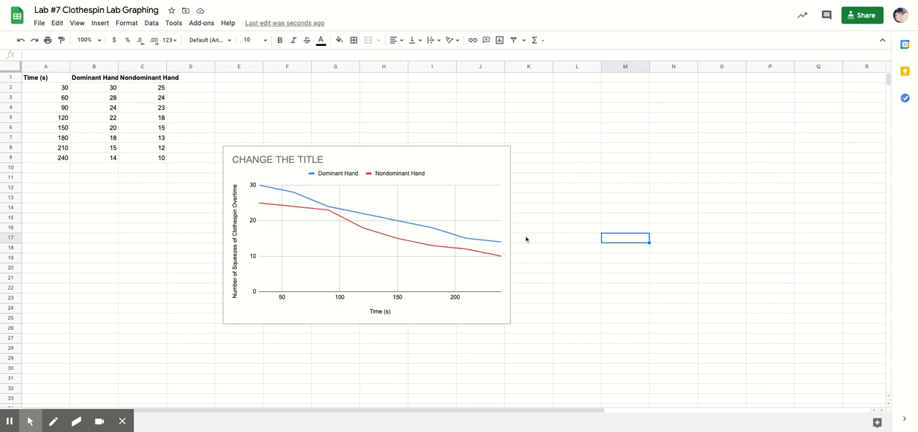
click(366, 236)
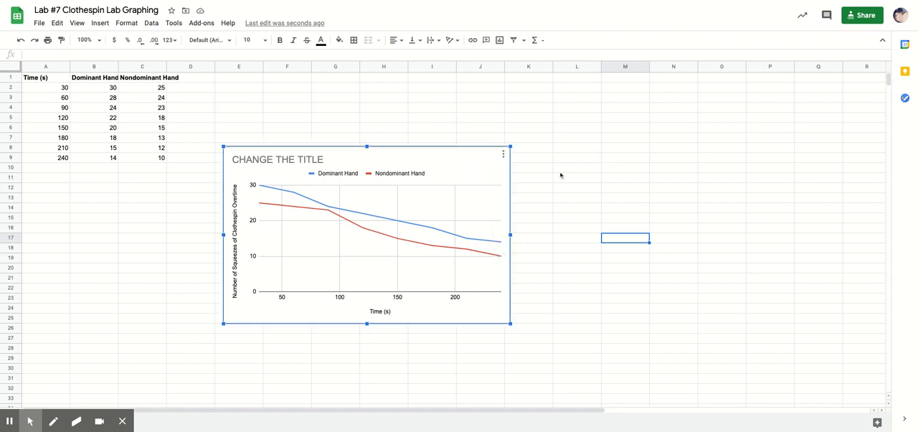
click(503, 154)
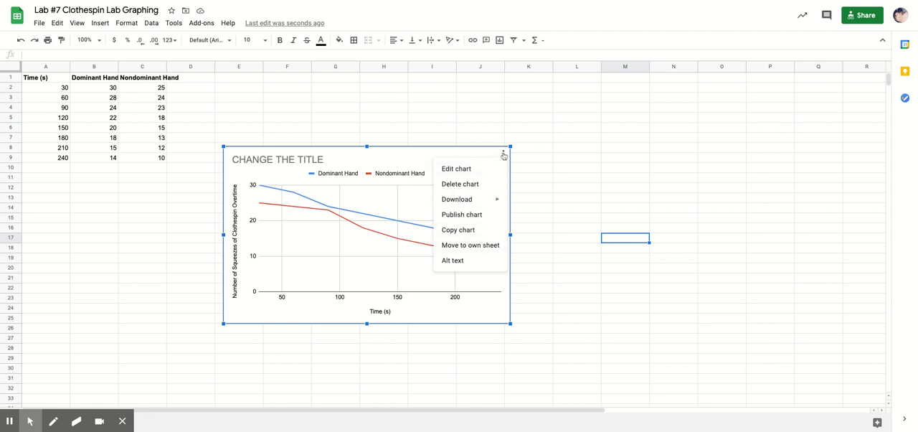
mouse_move(458, 230)
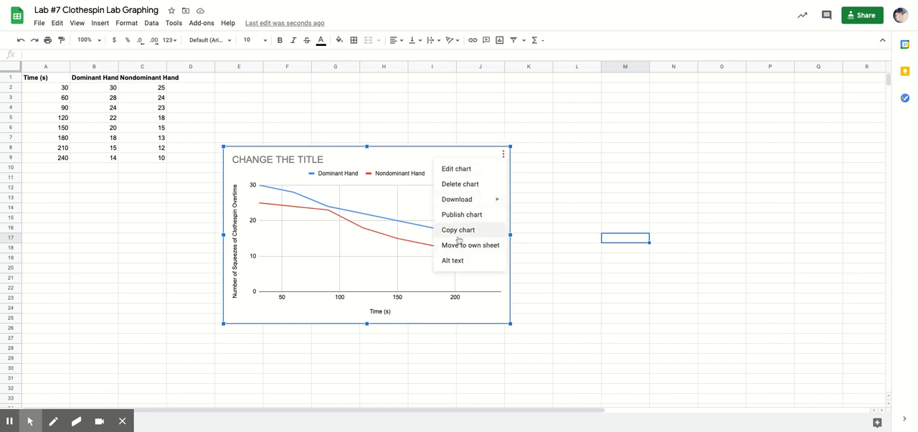
Step: Copy the chart from its options menu, then select cell A4 to leave it
click(554, 219)
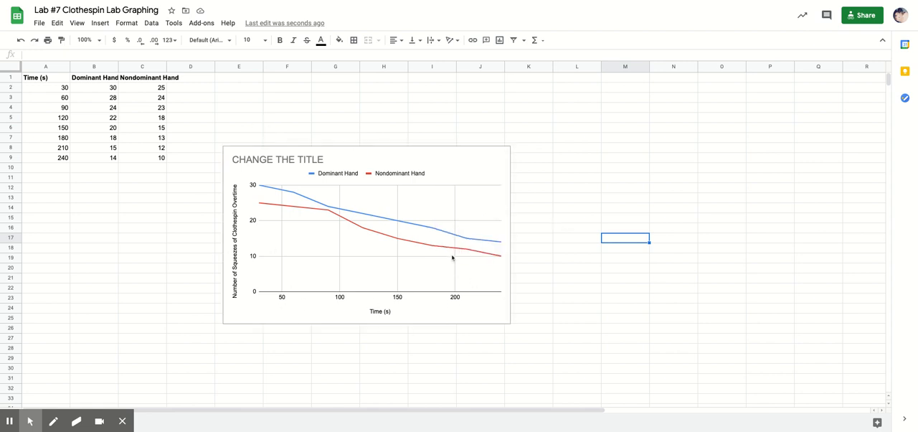
mouse_move(472, 281)
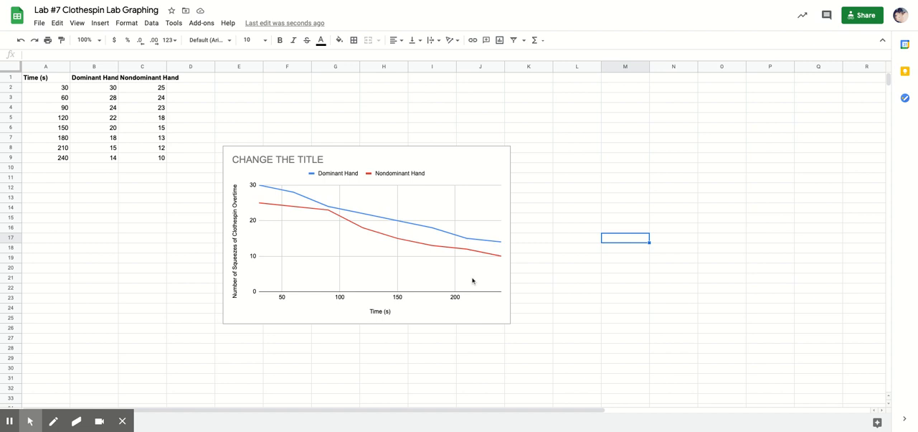
mouse_move(441, 202)
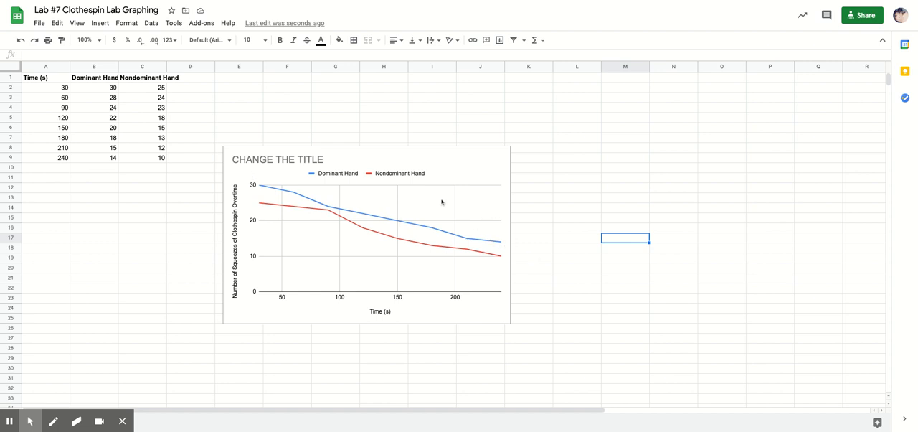
mouse_move(392, 297)
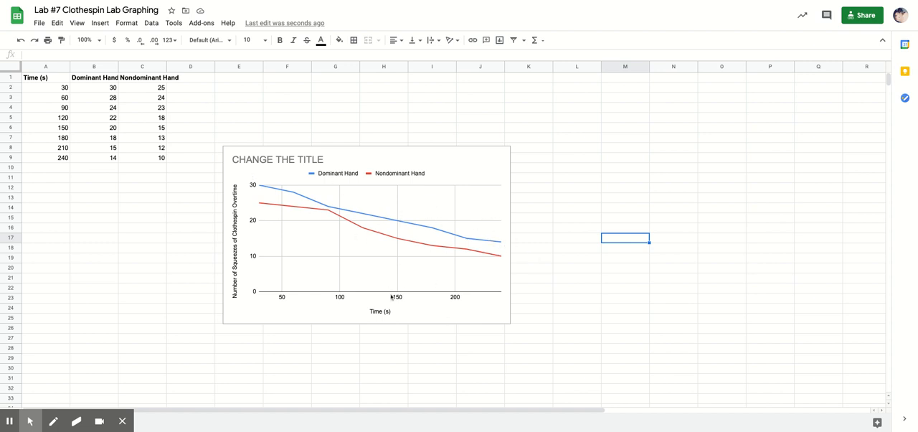
click(45, 107)
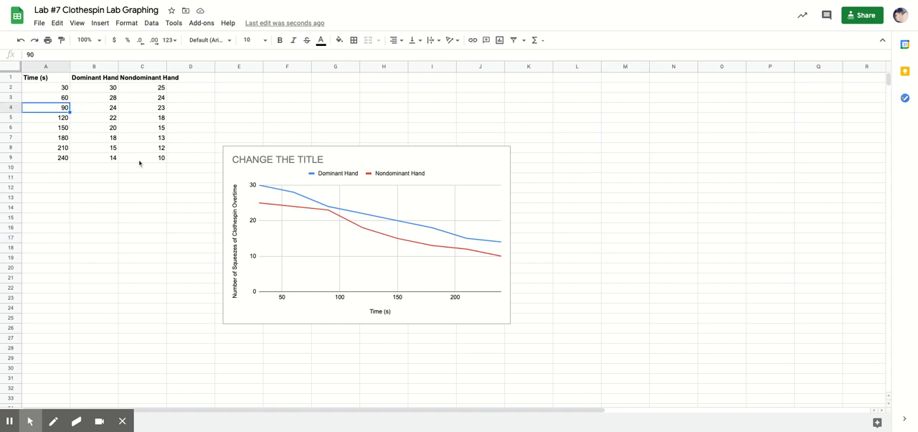